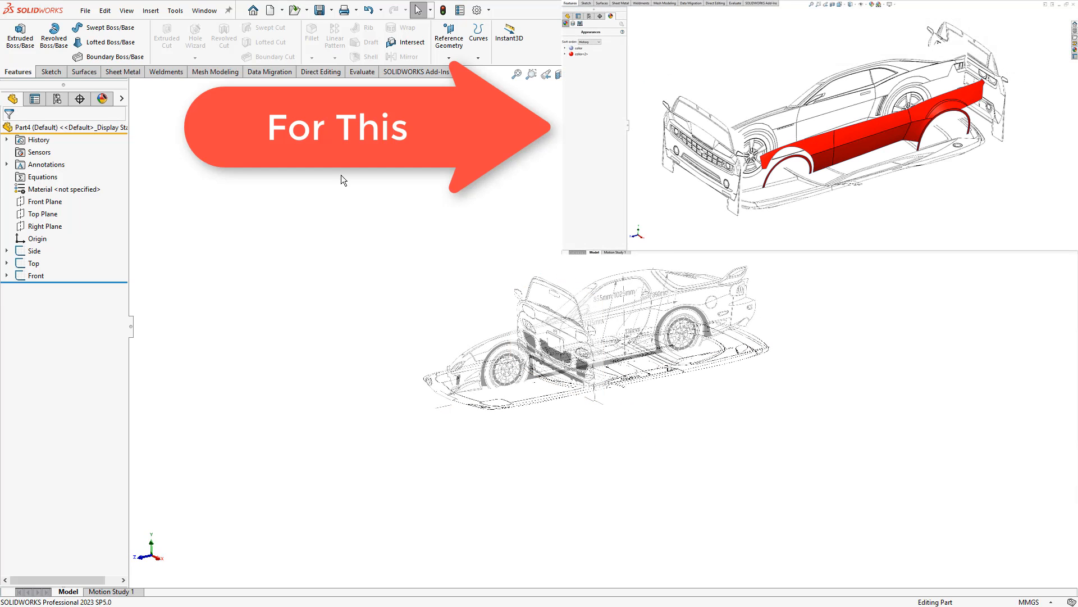
Step: Create a new part document from the Part_MM metric template
left_click(270, 10)
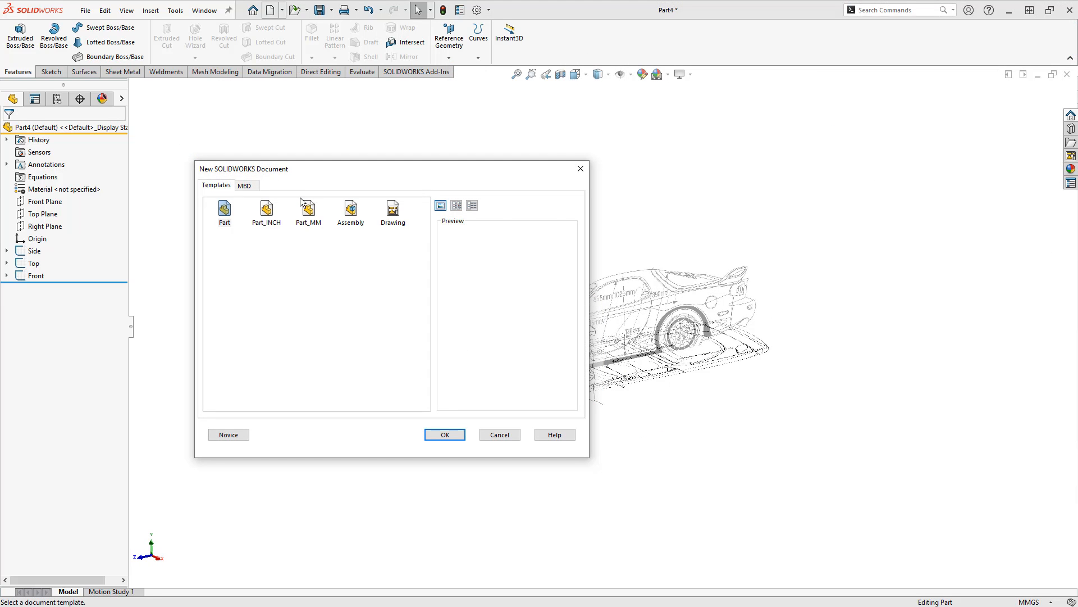
left_click(444, 434)
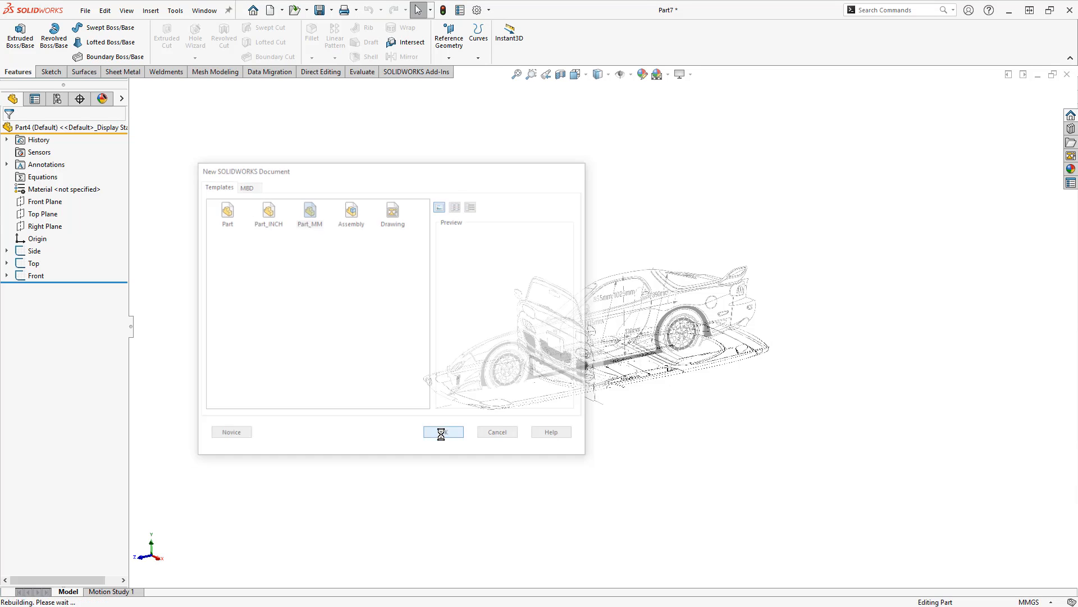
left_click(442, 432)
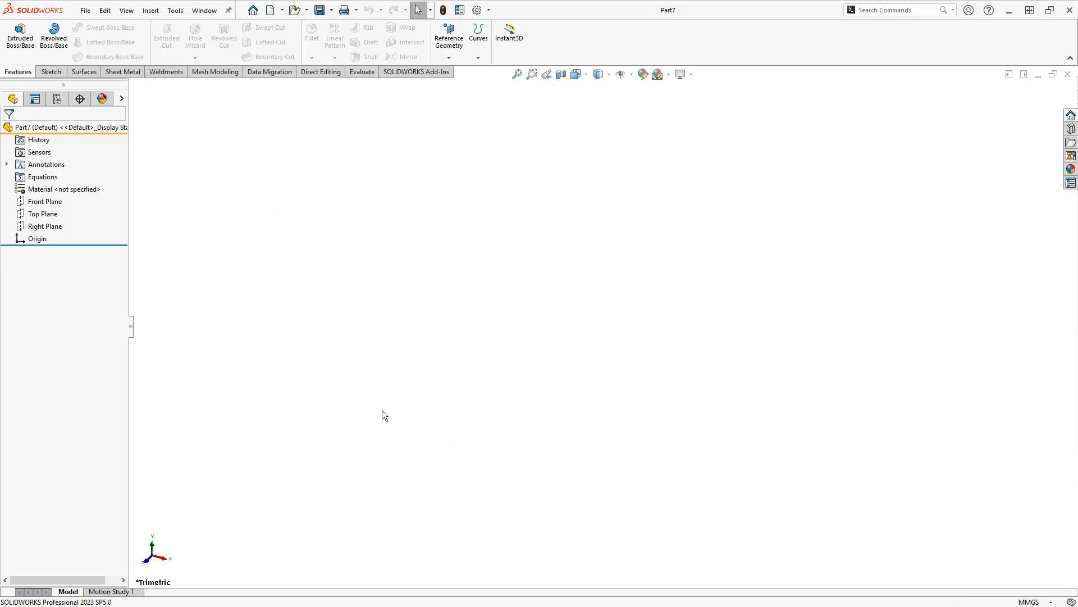
Step: Start a sketch on the Right Plane and search the shortcut bar for 'sketch pic'
left_click(44, 226)
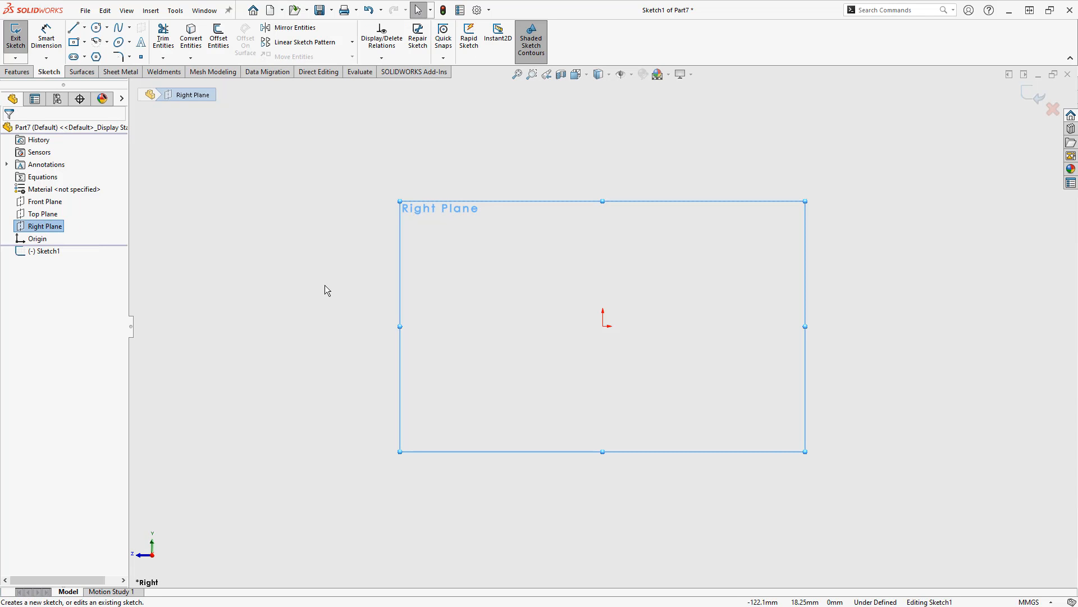
key("s")
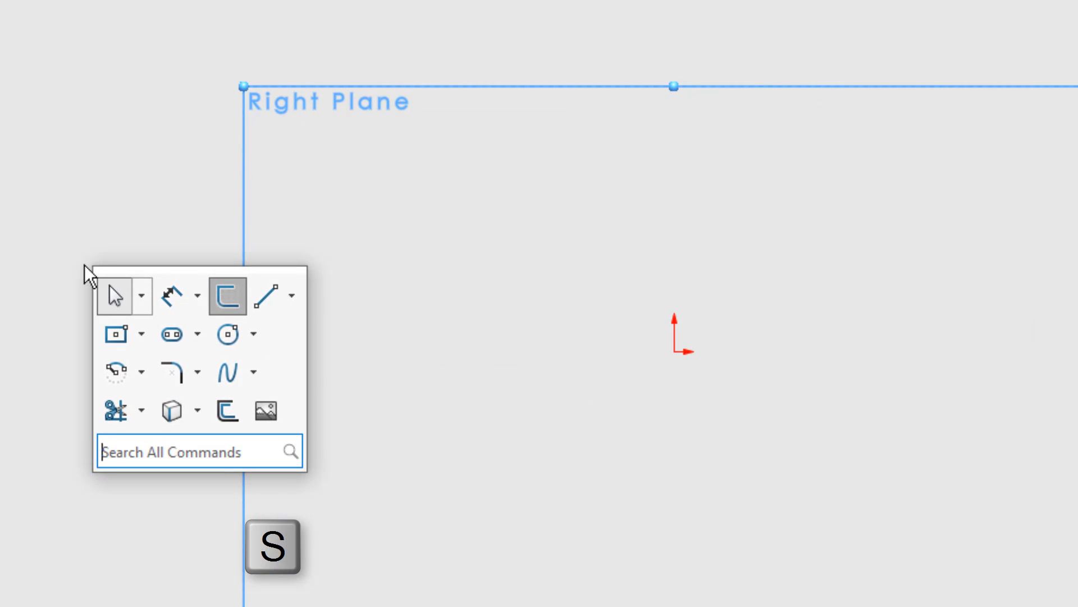
type("sketch pic")
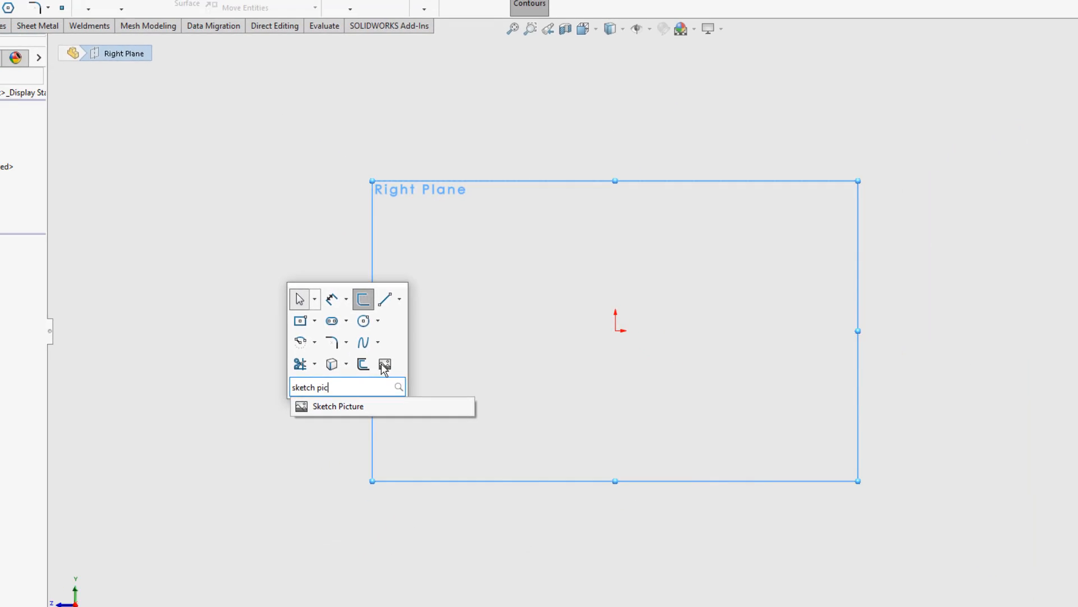
Step: Insert mazda_rx-7_Side as a sketch picture in Sketch1
left_click(337, 405)
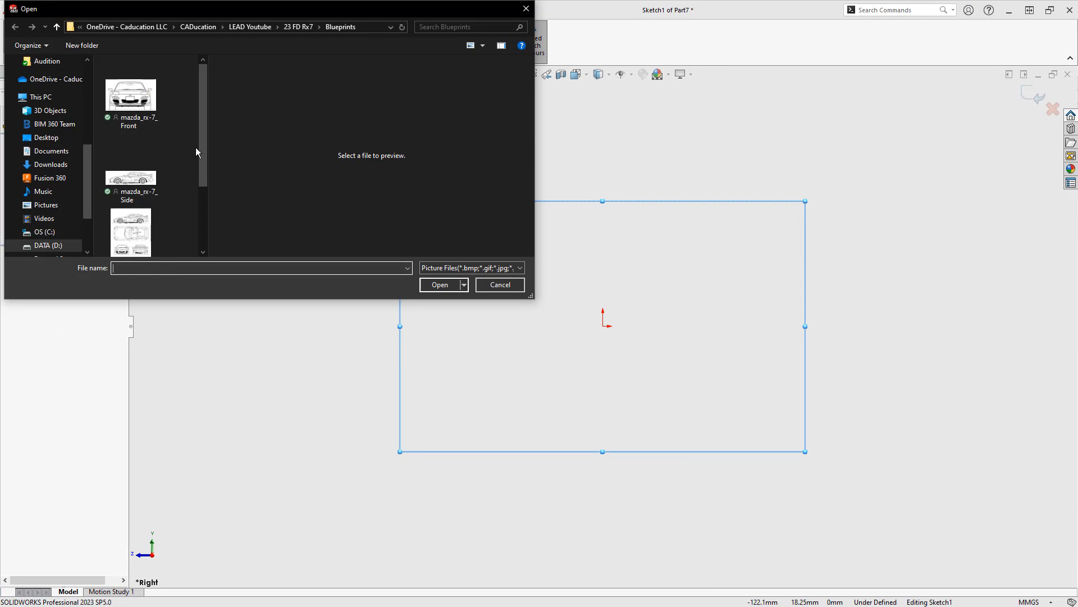
left_click(129, 178)
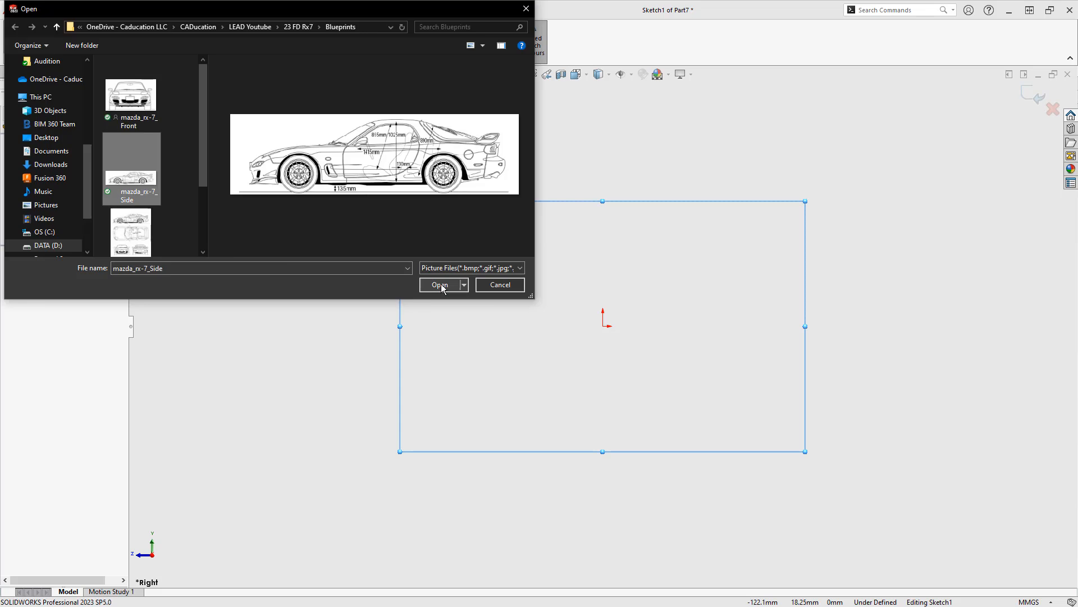
left_click(439, 285)
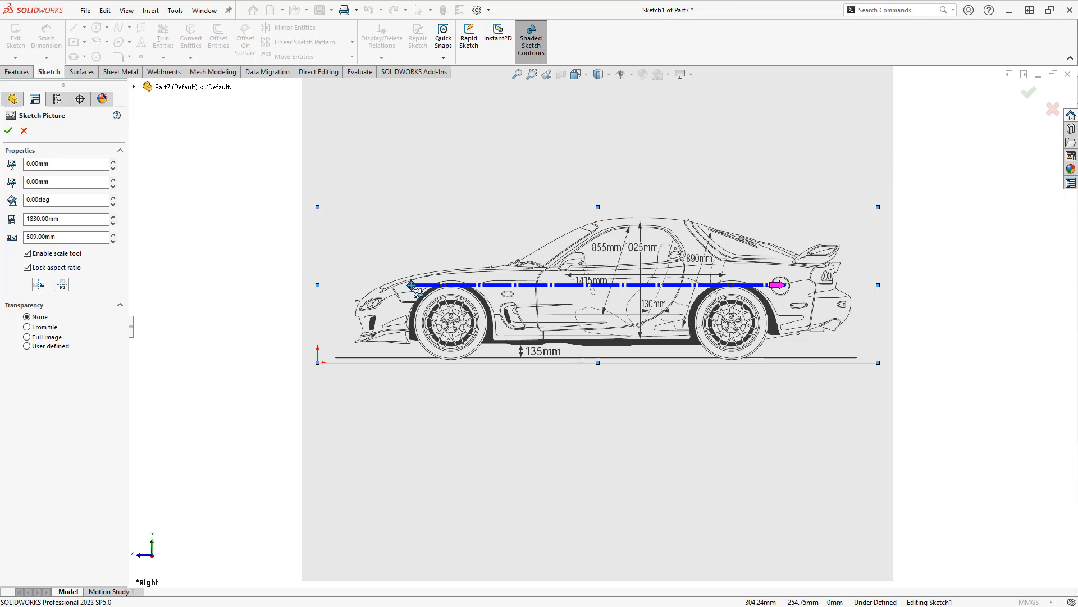
Step: Scale the side blueprint by setting the wheel-centre reference line to 95.5 in
left_click_drag(413, 285, 454, 326)
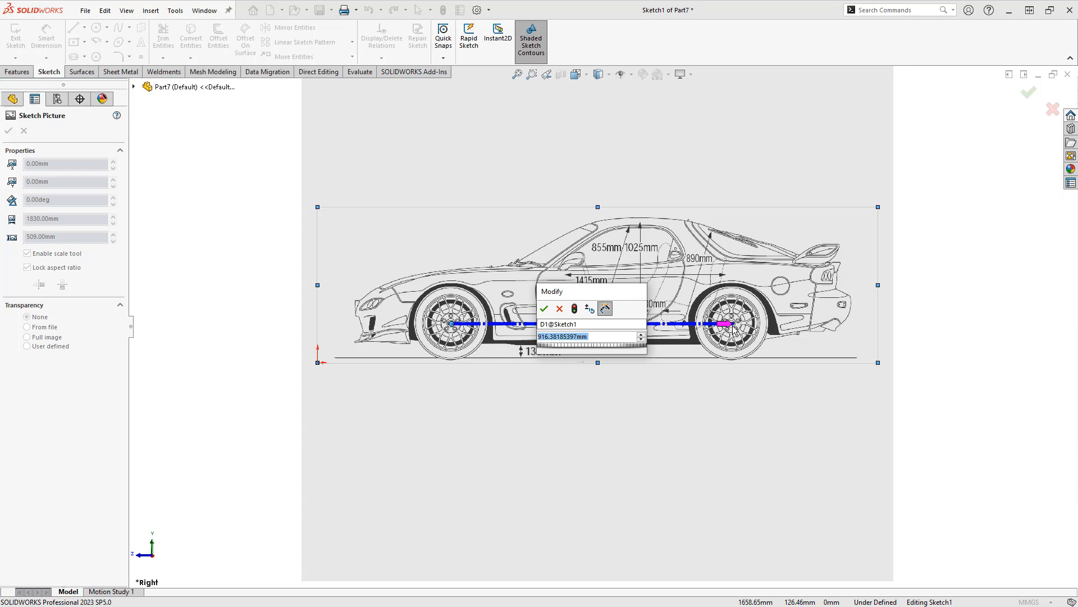
type("95.5")
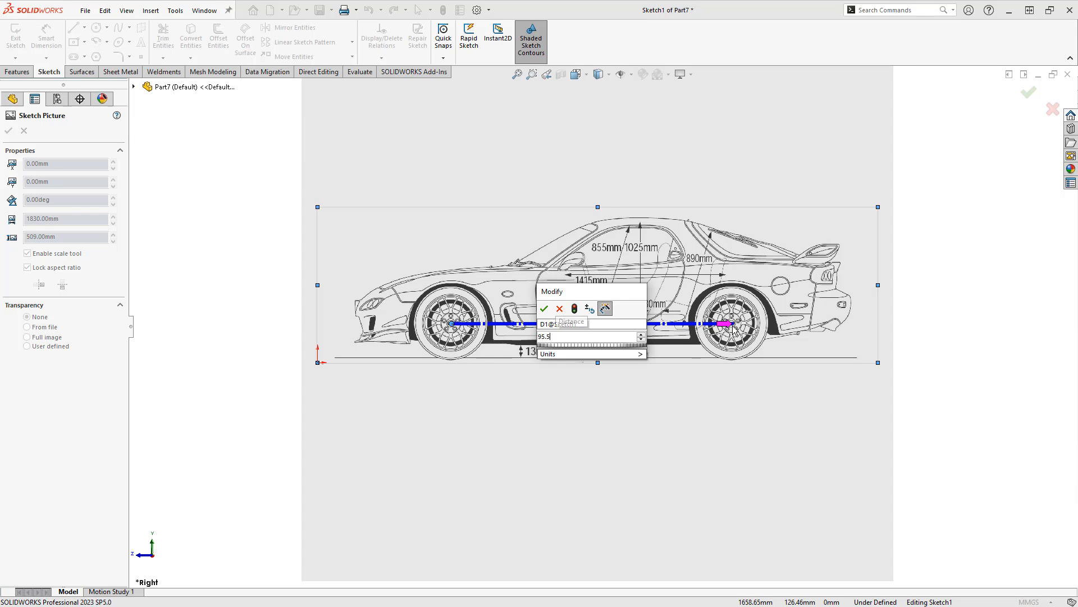
type("in")
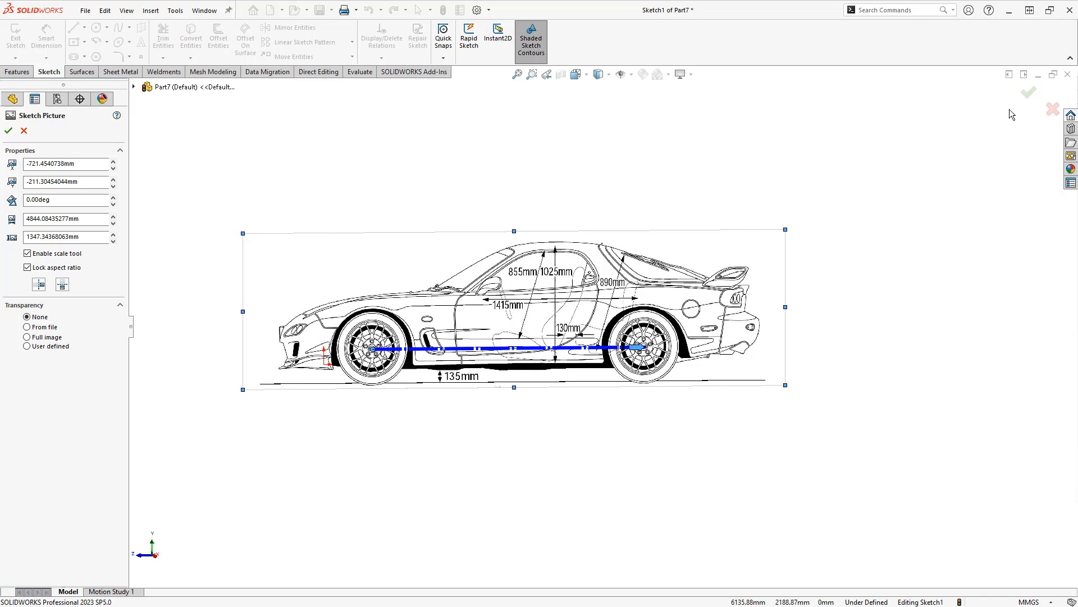
mouse_move(663, 103)
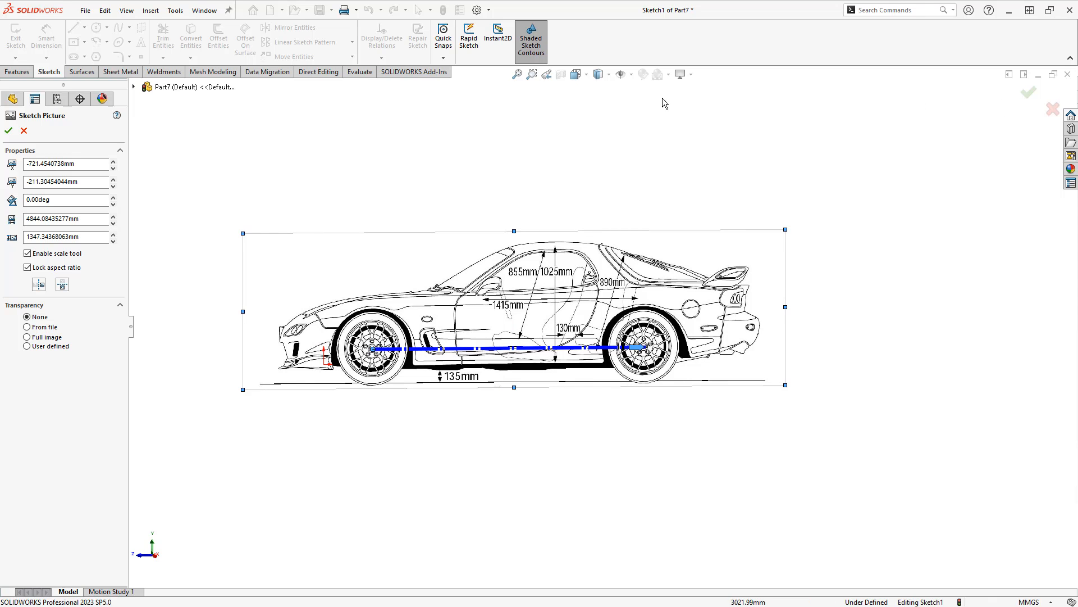
Step: Accept the scaled side-view sketch picture and exit Sketch1
left_click(134, 87)
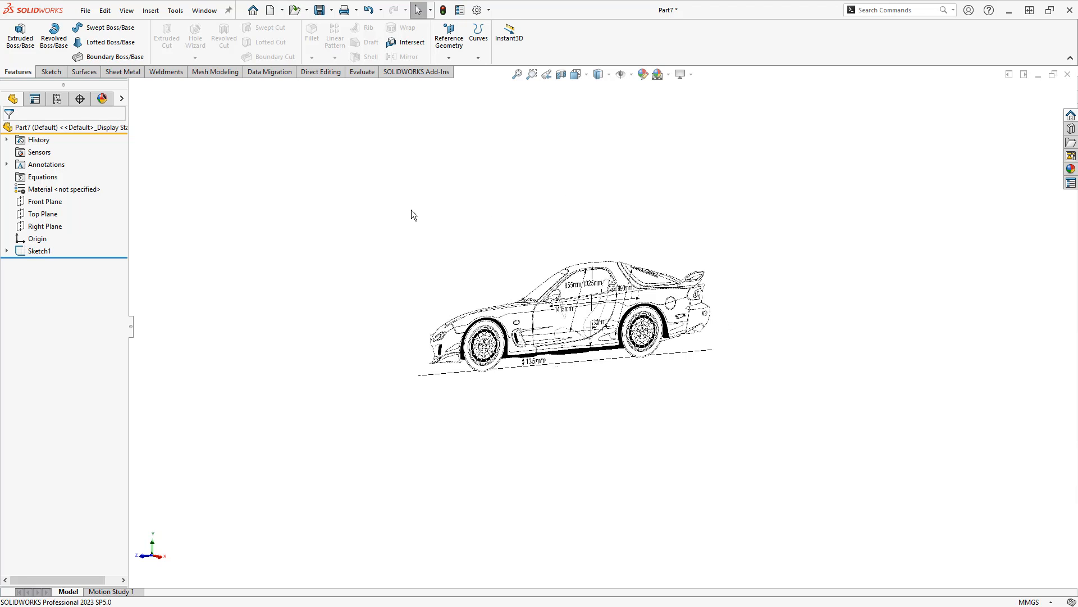
Step: Start Sketch2 on the Top Plane and insert the top-view RX-7 blueprint picture
left_click(43, 214)
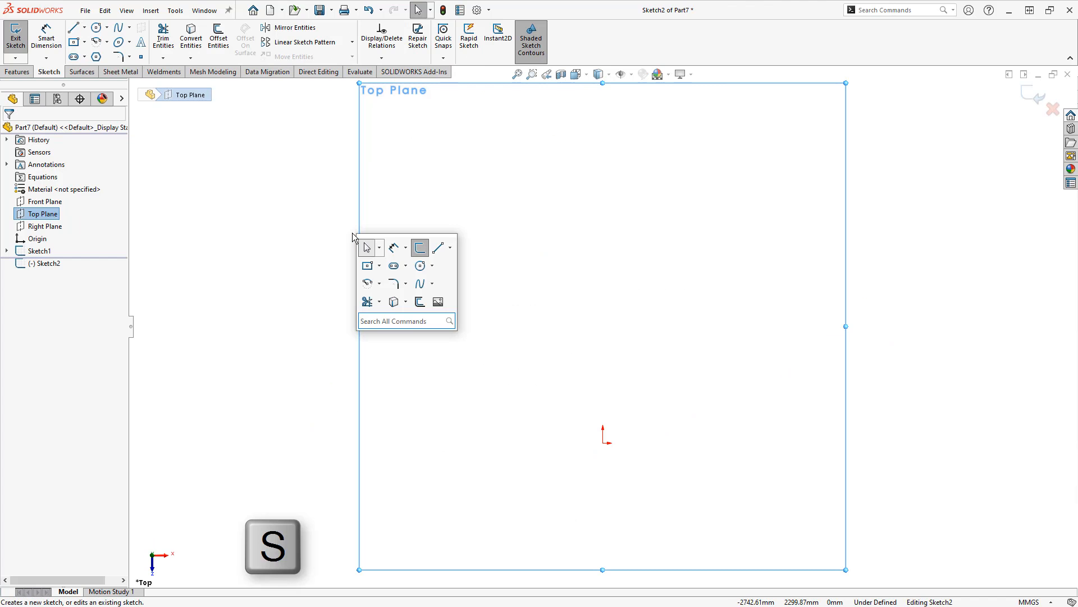
left_click(437, 301)
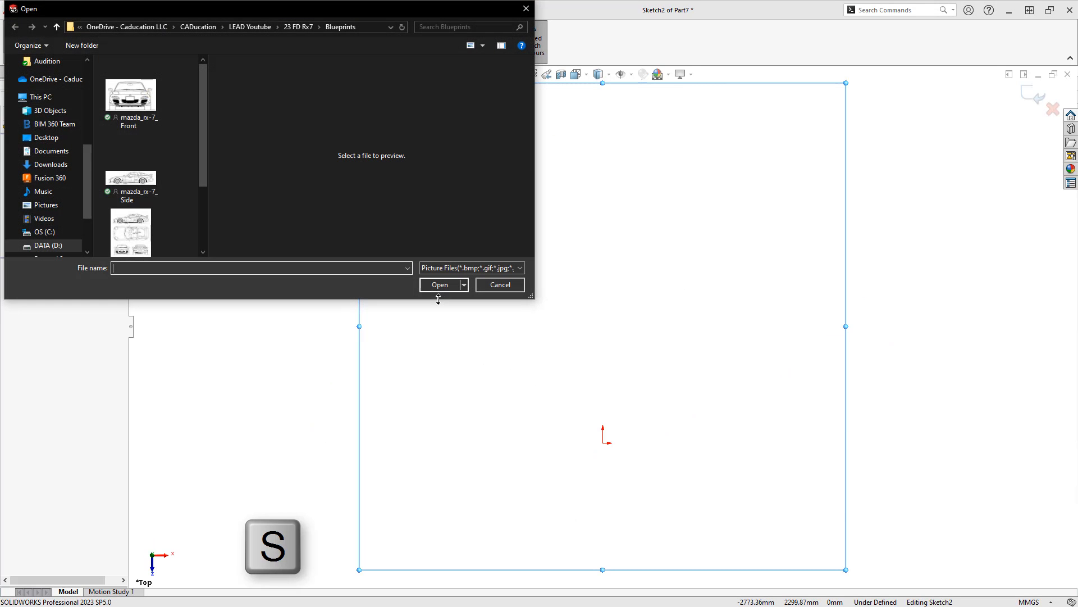
scroll("down", 3)
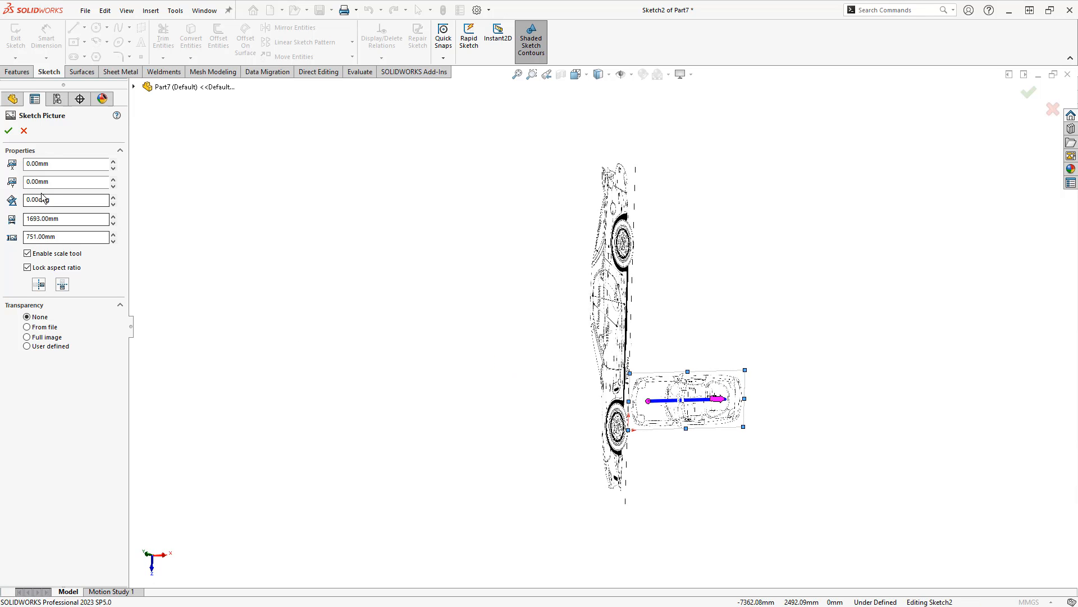
Step: Set the top-view picture angle to 90 degrees and position it over the origin
type("90")
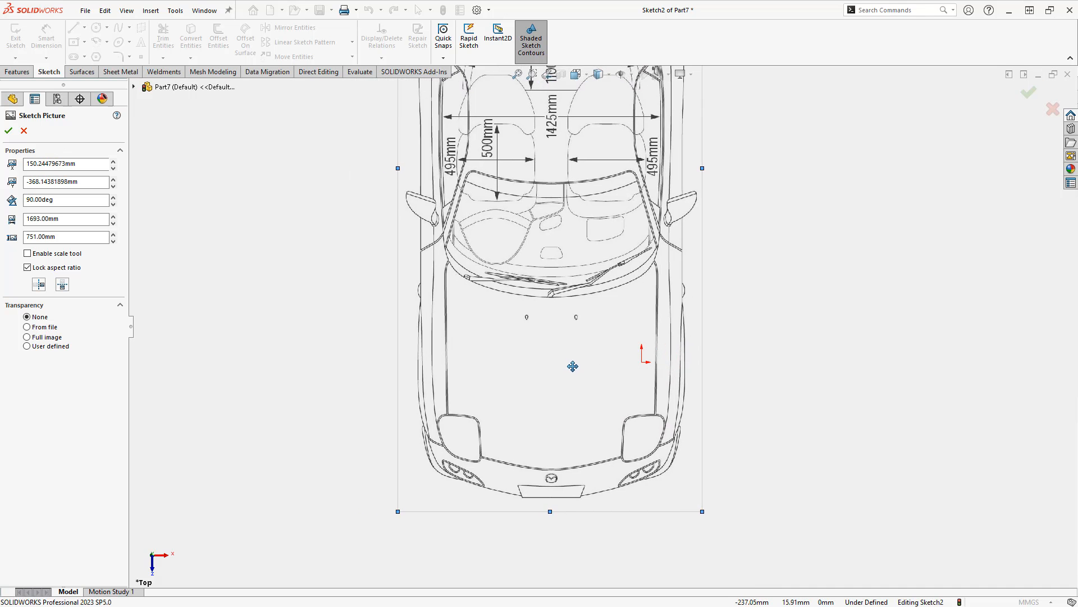
Step: Drag and resize the top-view picture to about 4460 mm, aligned with the side view
left_click_drag(572, 366, 654, 366)
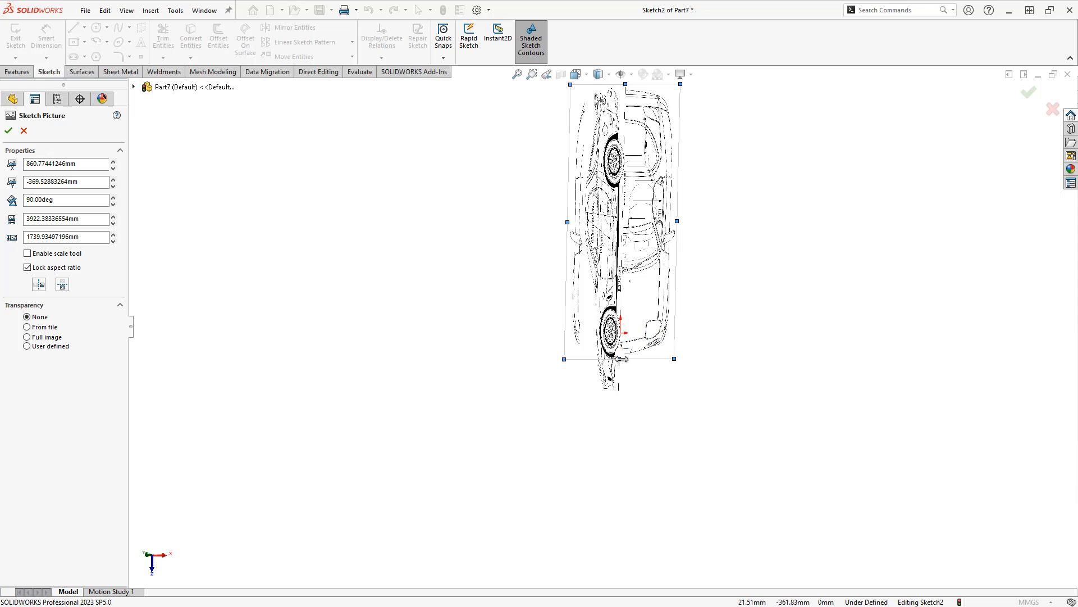
left_click_drag(620, 358, 617, 391)
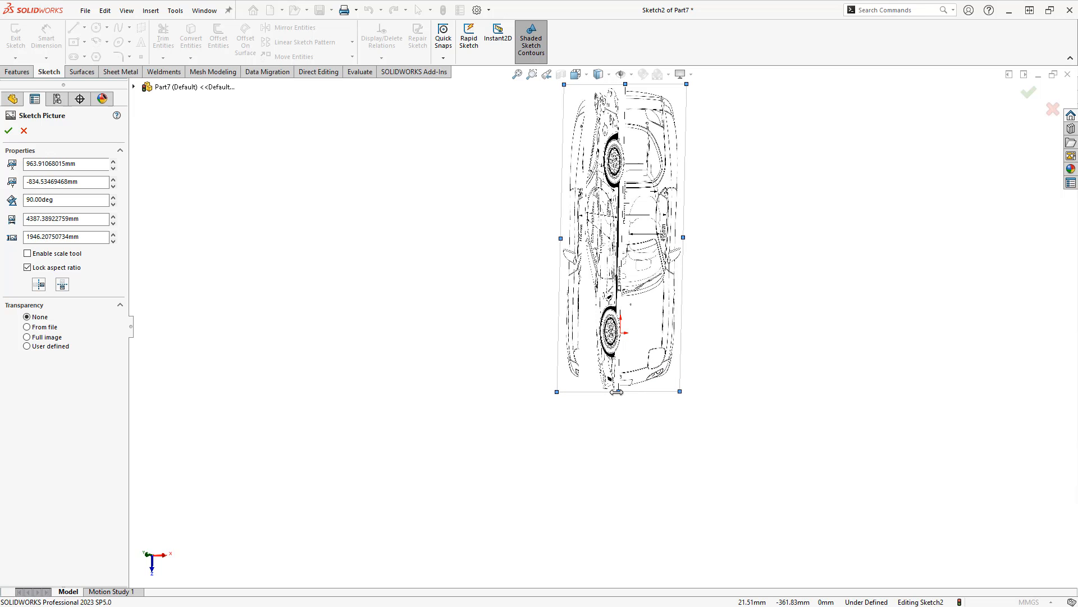
left_click_drag(555, 392, 557, 395)
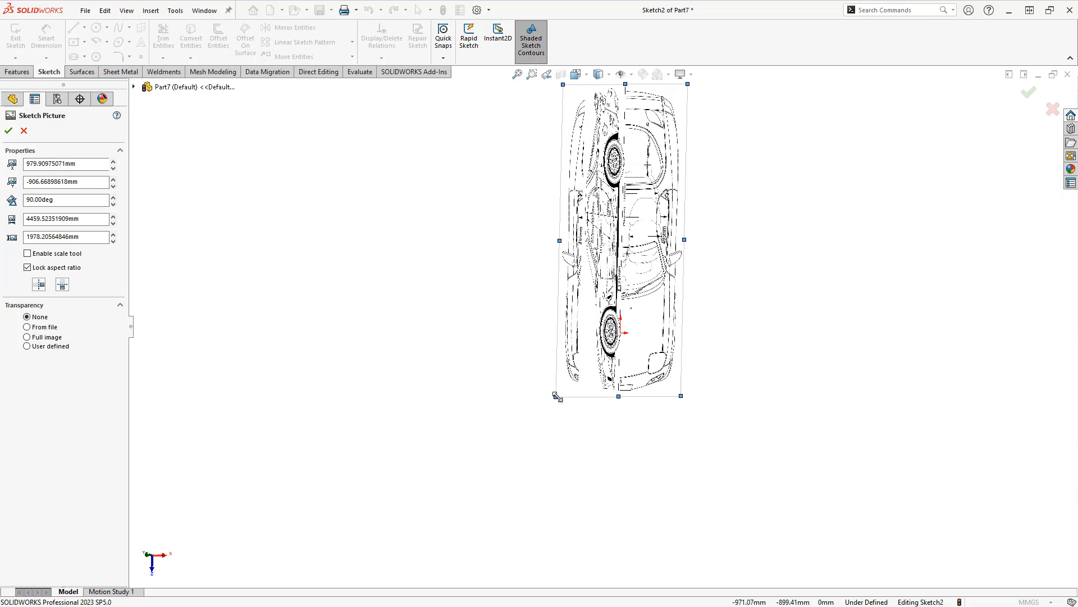
left_click_drag(558, 395, 686, 84)
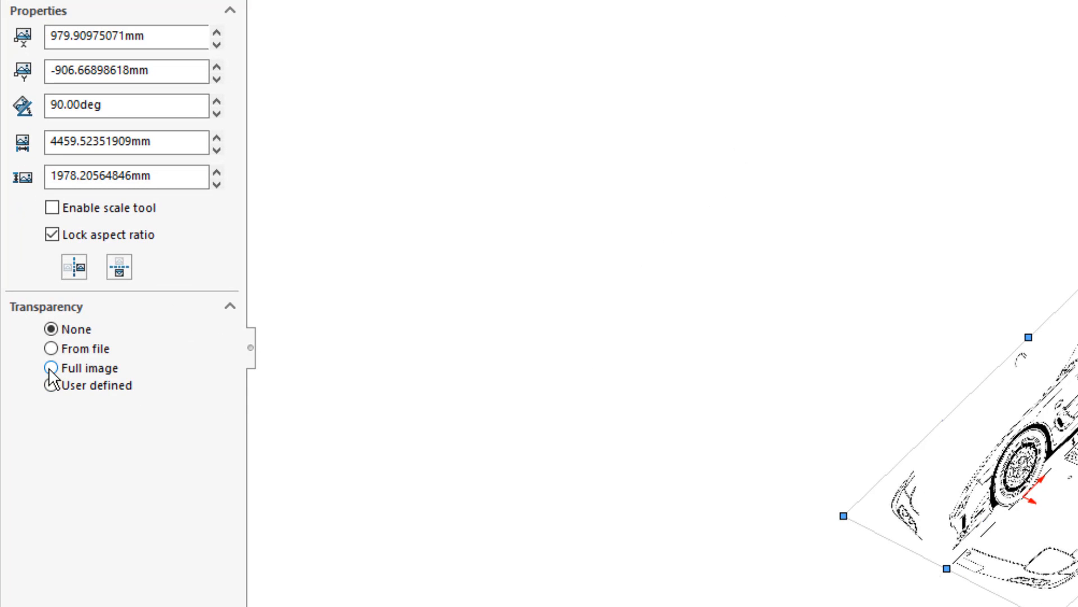
Step: Make the full top-view image transparent, accept it, and orbit to view both blueprints
left_click(50, 367)
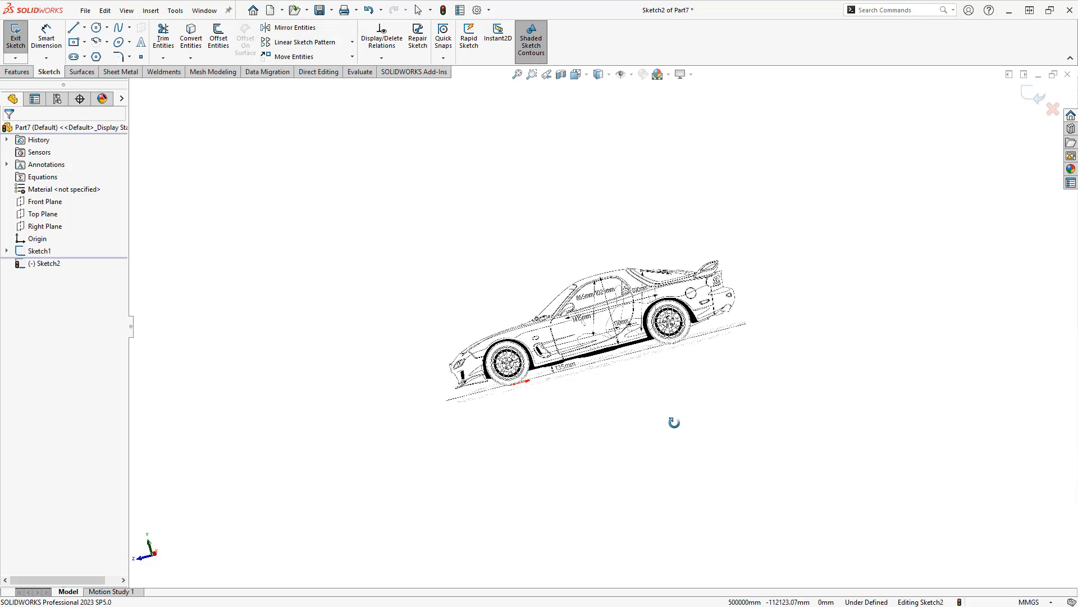
left_click_drag(674, 422, 720, 509)
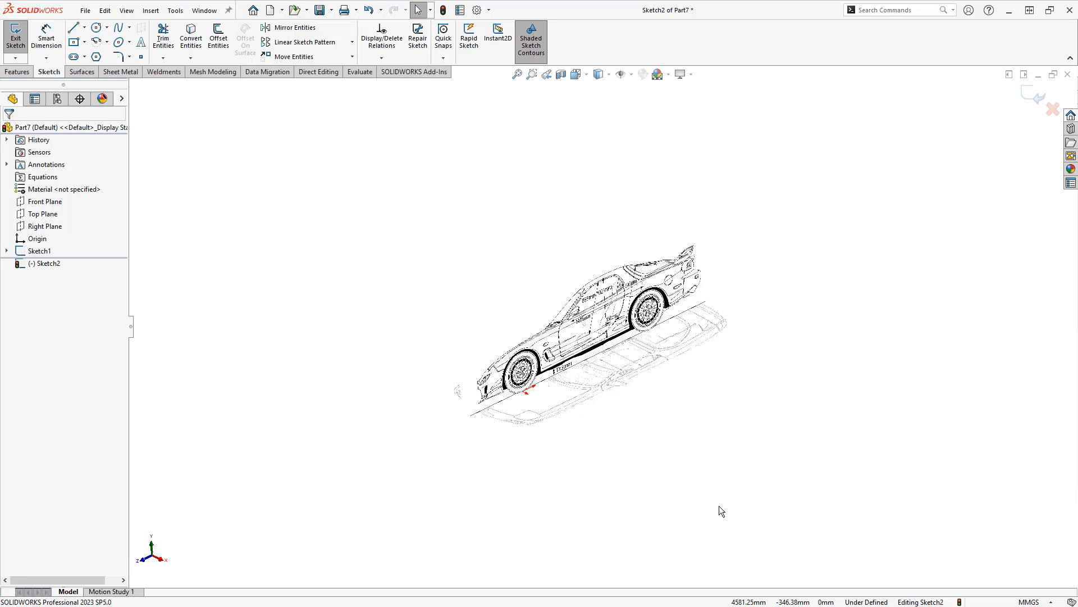
mouse_move(1030, 108)
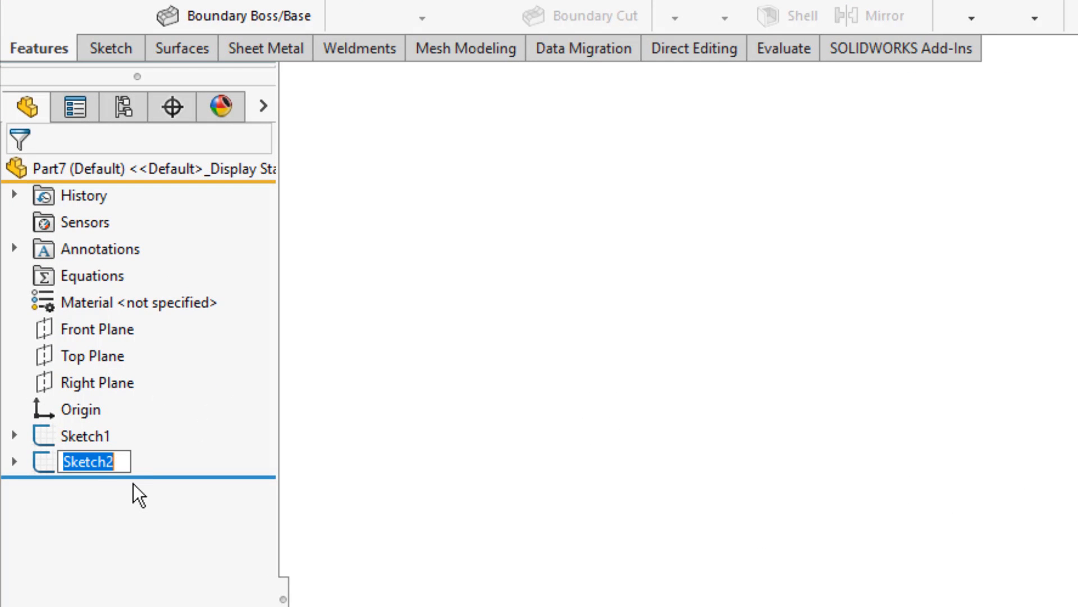
Step: Rename Sketch1 to 'Side View' and Sketch2 to 'Top View'
type("To")
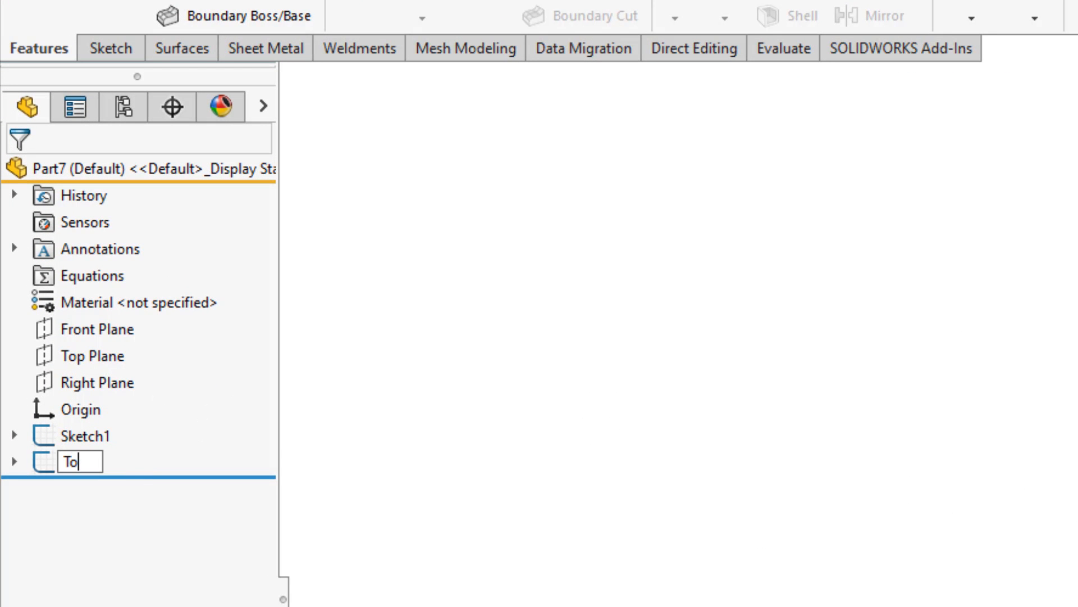
type("Top View")
left_click(85, 435)
type("Side View")
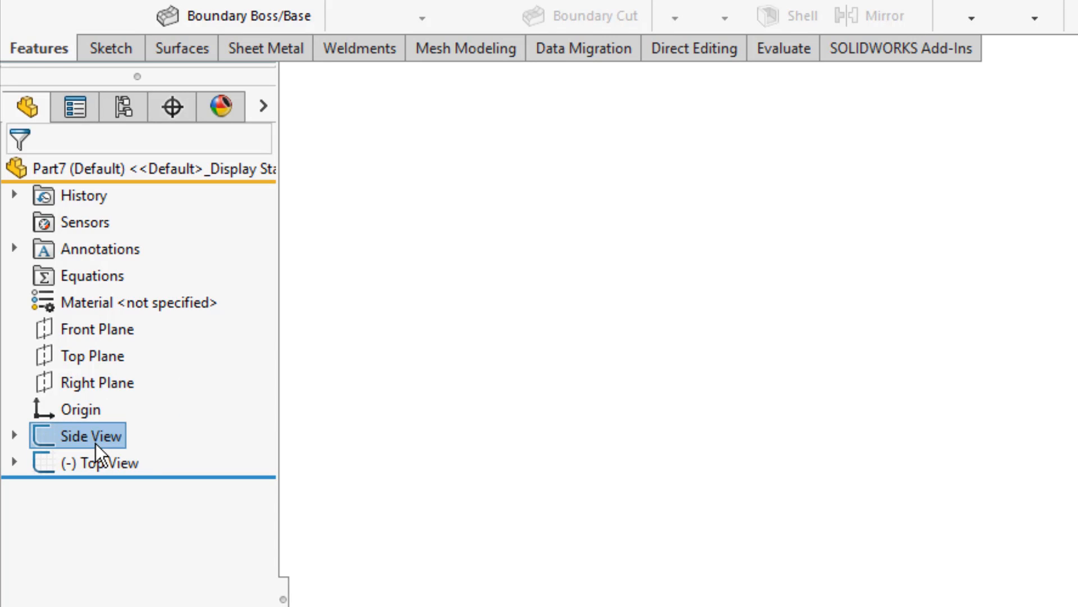
mouse_move(865, 394)
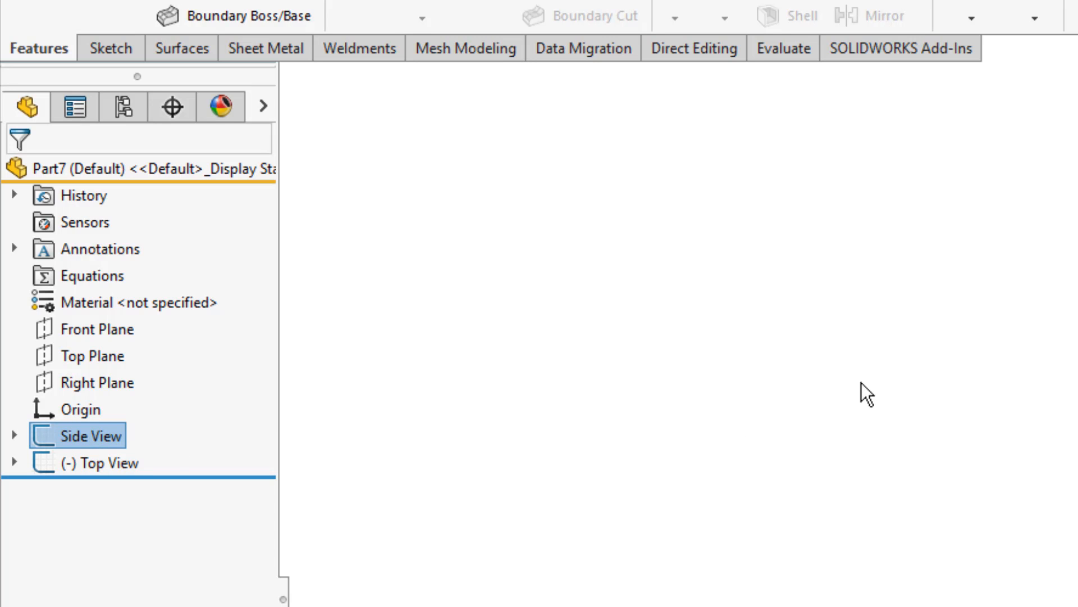
mouse_move(920, 395)
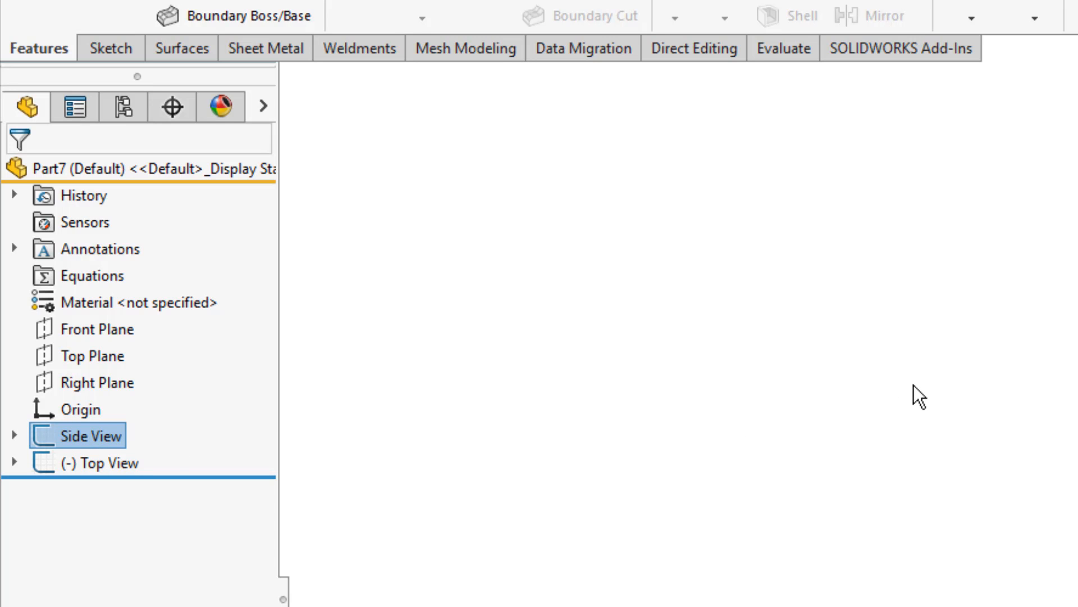